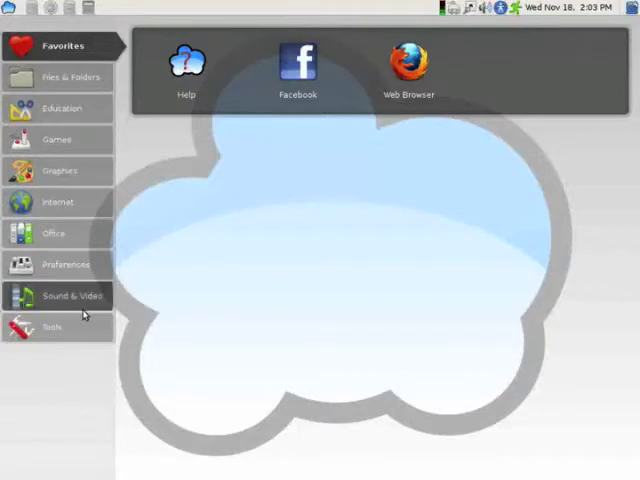
Step: Launch Maps from the Tools category of the My Cloud launcher
left_click(52, 328)
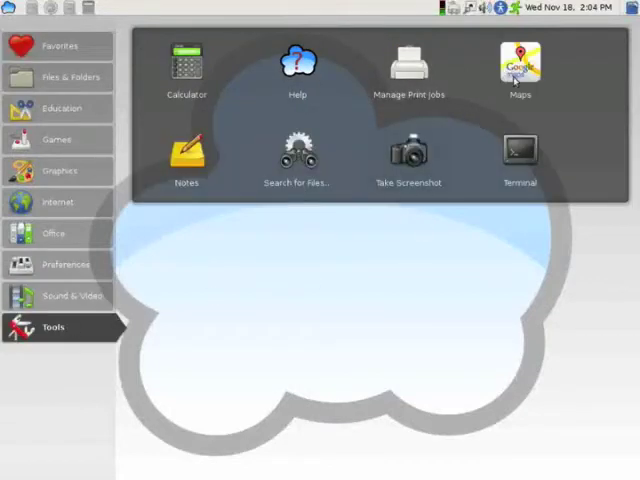
left_click(520, 64)
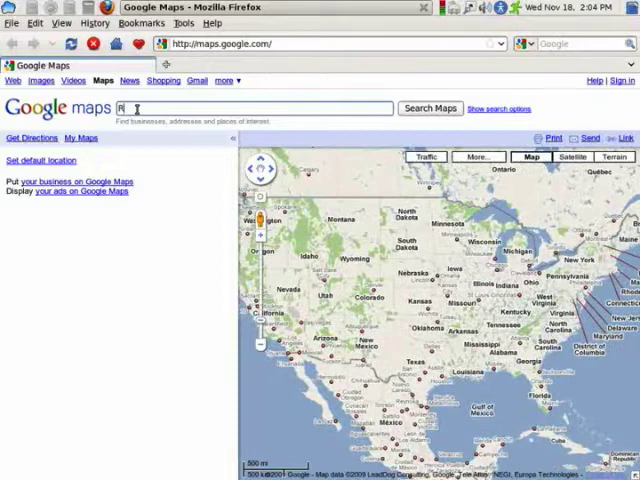
Step: Search Google Maps for 'Reno, Nevada'
type("eno")
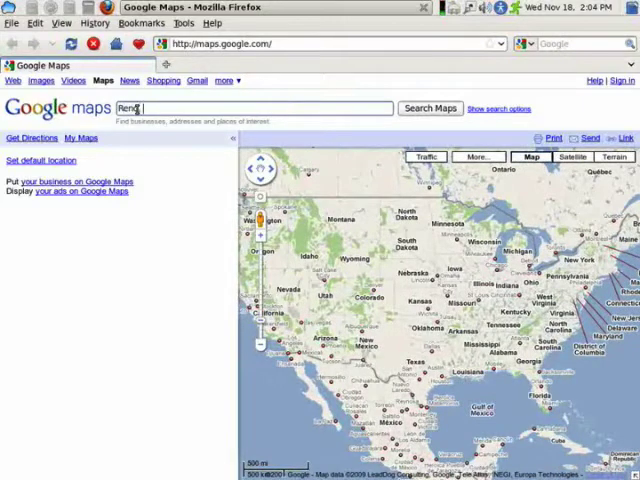
type("Nev")
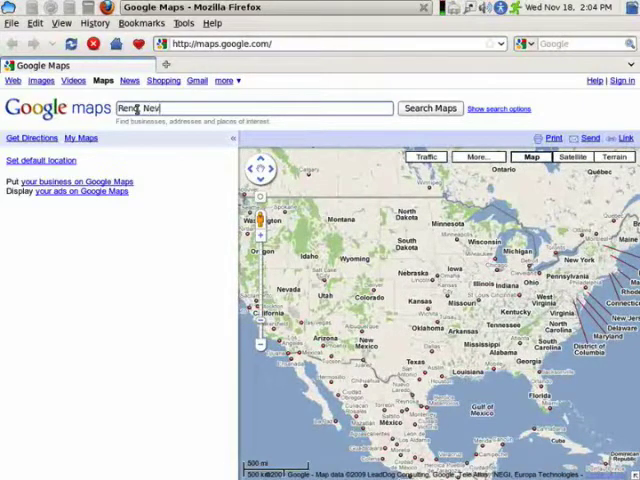
type("ada")
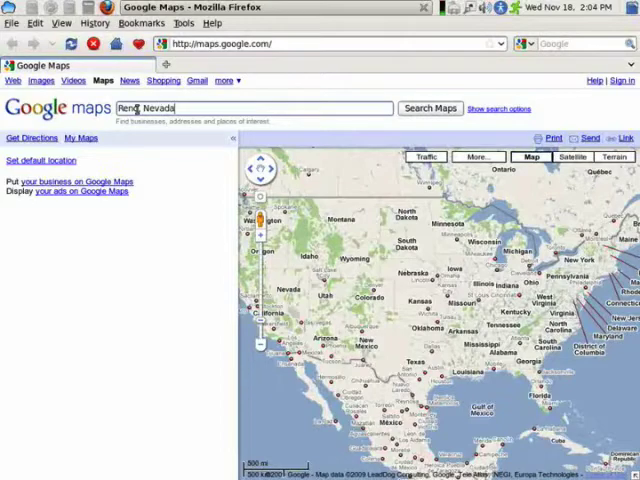
left_click(430, 108)
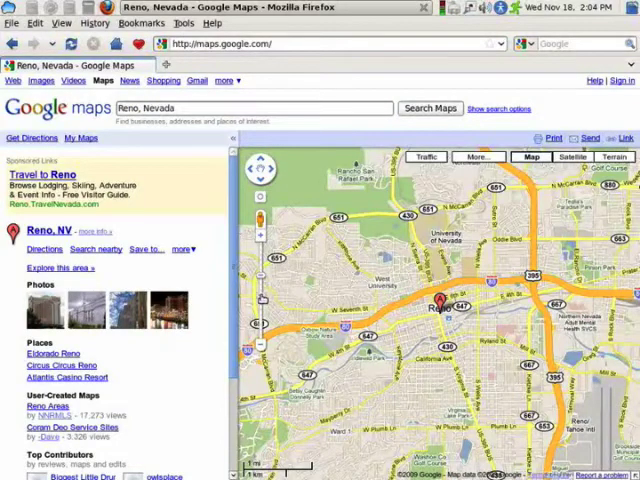
Step: Zoom out to the region around Reno and show the More layers menu
left_click(260, 344)
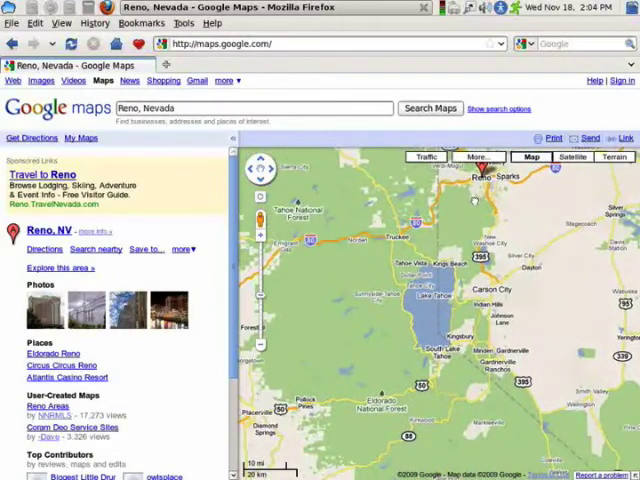
left_click(476, 156)
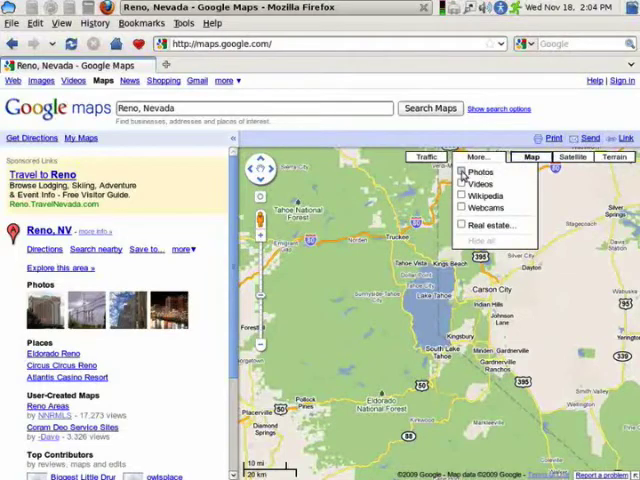
Step: Switch on the Photos and Webcams layers over the Reno–Tahoe map
left_click(460, 172)
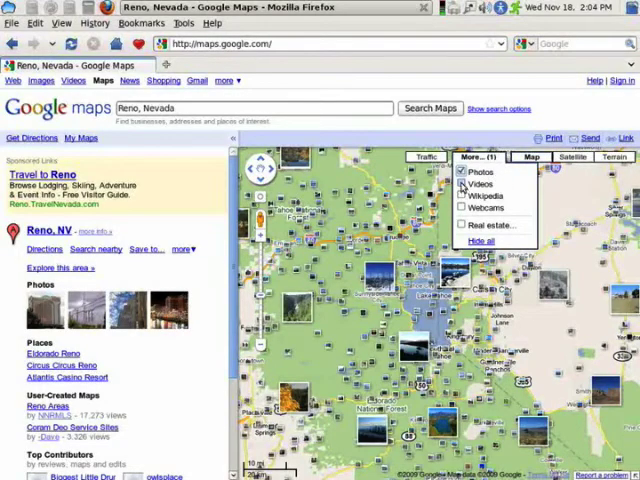
left_click(468, 184)
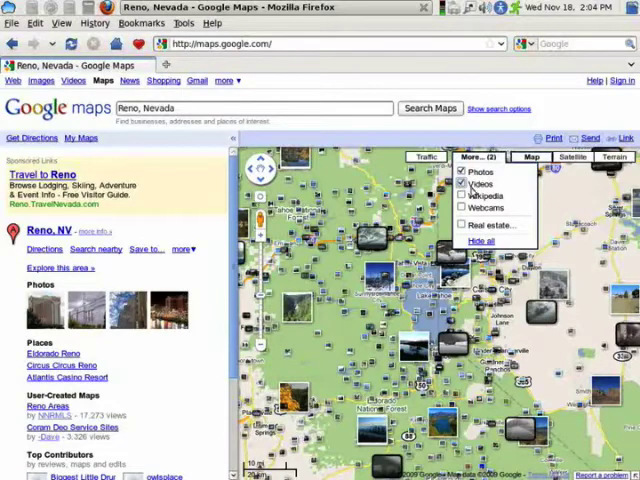
Step: Preview a map photo and a North Shore Lake Tahoe webcam, closing each popup
left_click(472, 156)
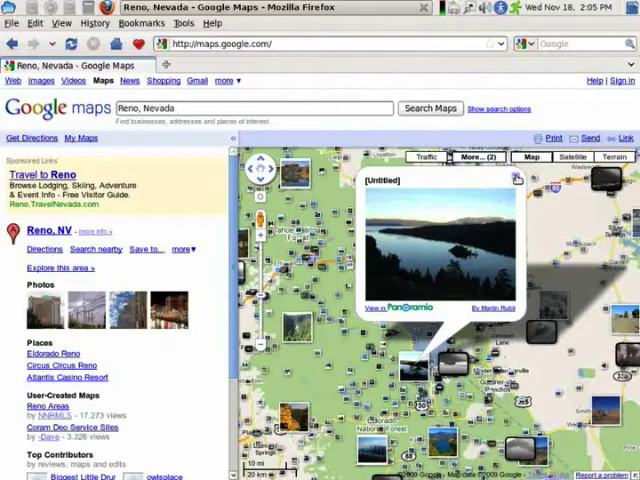
left_click(516, 178)
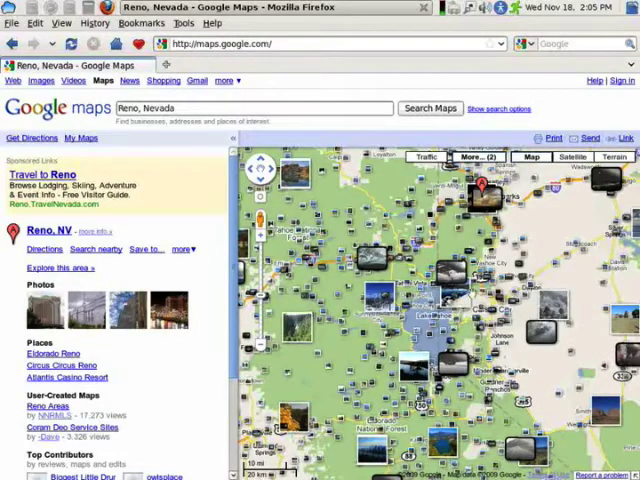
left_click(470, 156)
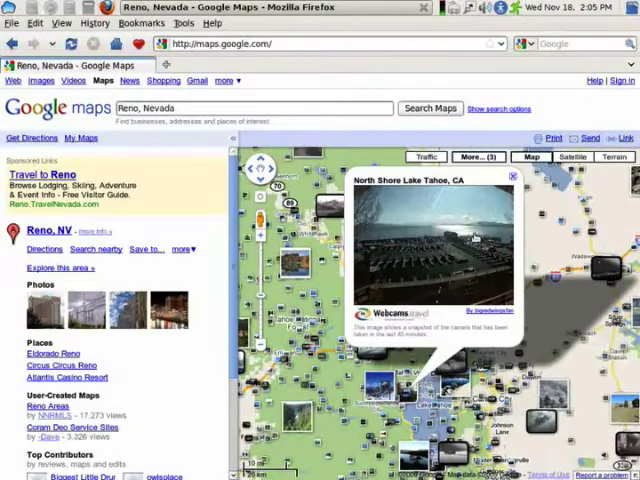
left_click(512, 176)
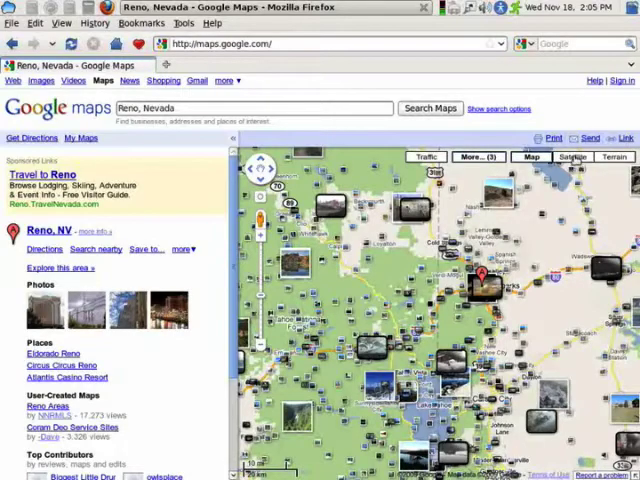
Step: Show satellite imagery and switch off the photo and webcam layers
left_click(572, 156)
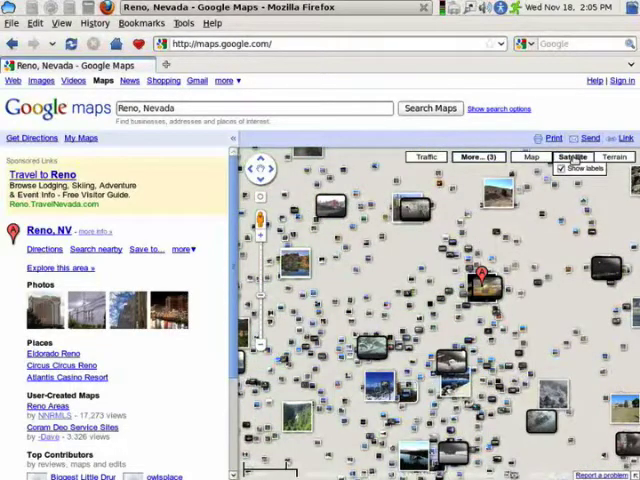
left_click(470, 156)
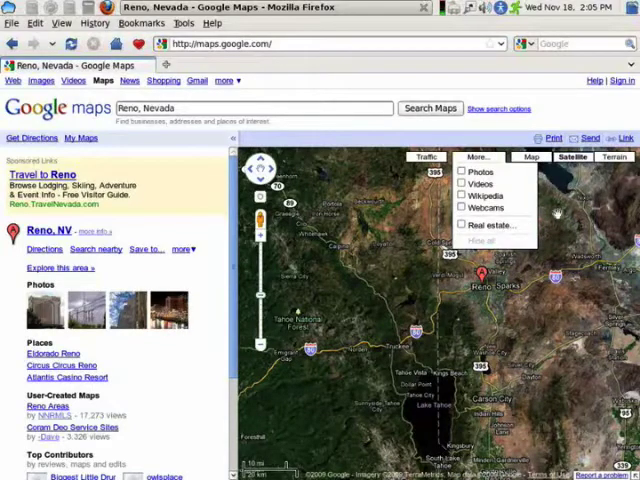
left_click(544, 156)
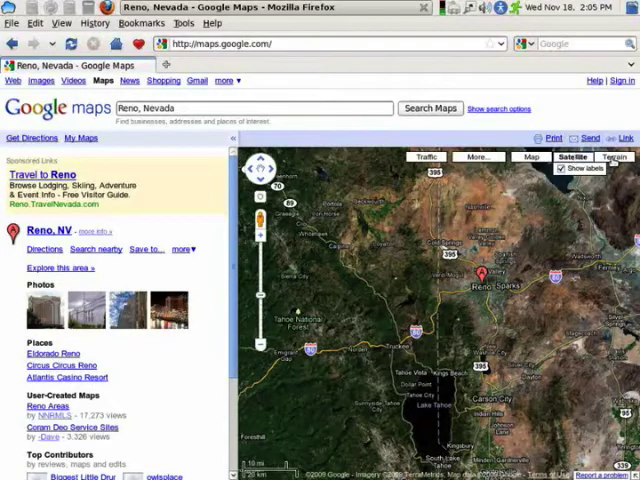
Step: View the terrain map, then return to the plain road map
left_click(614, 156)
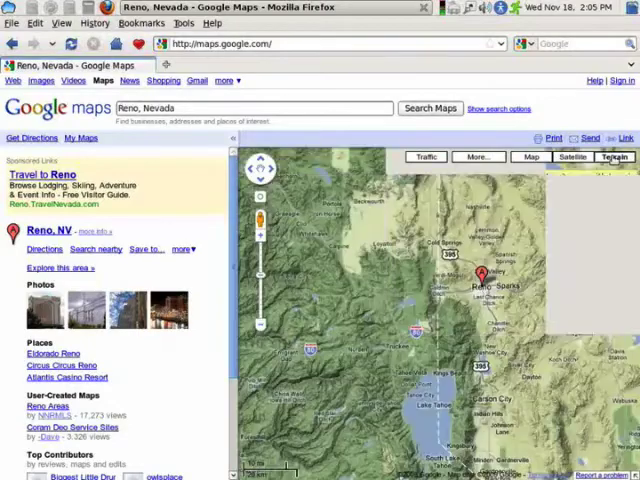
mouse_move(612, 156)
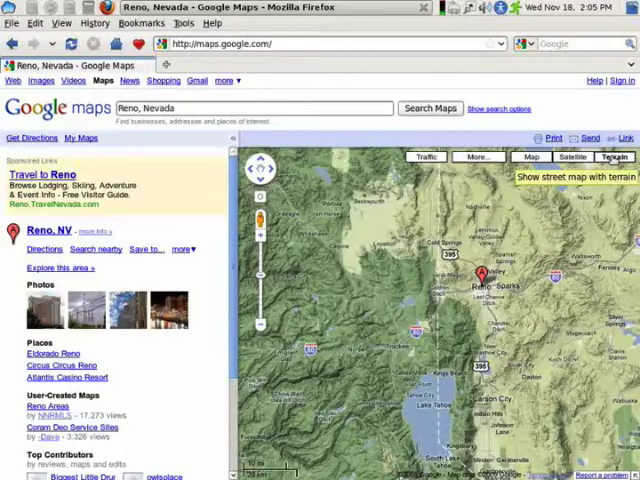
left_click(530, 156)
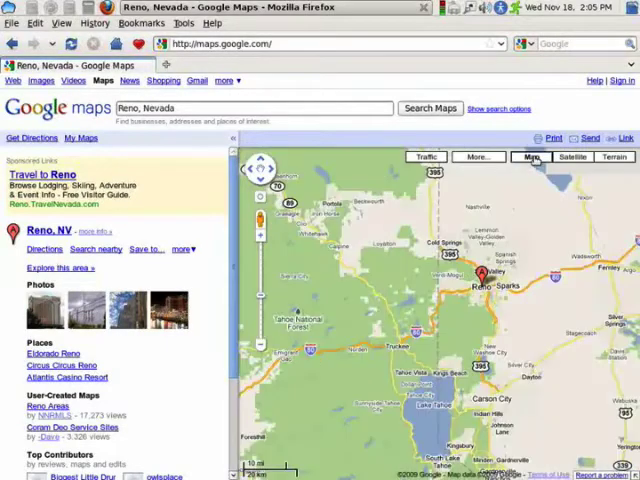